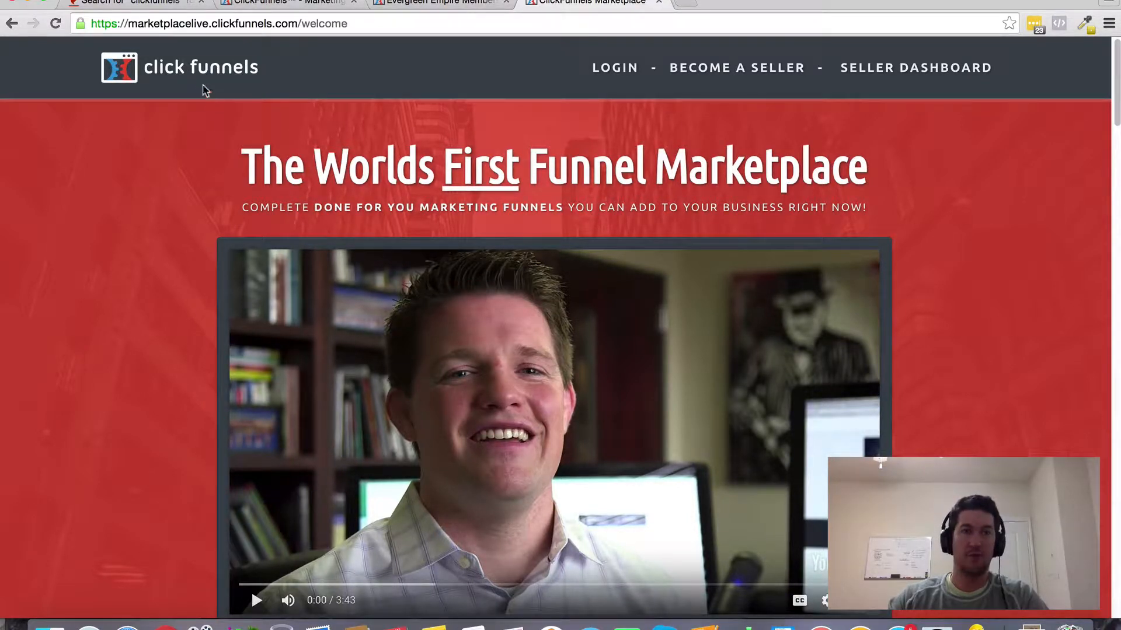
Scroll through the funnels dashboard list toward the Marketplace tab
scroll(down, 3)
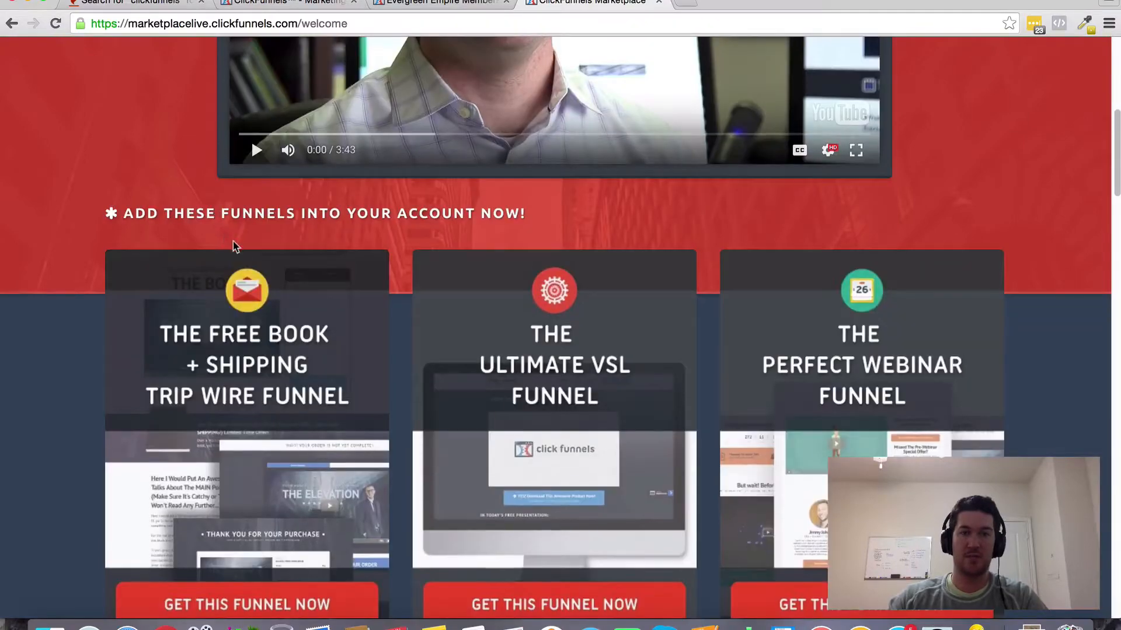
scroll(down, 3)
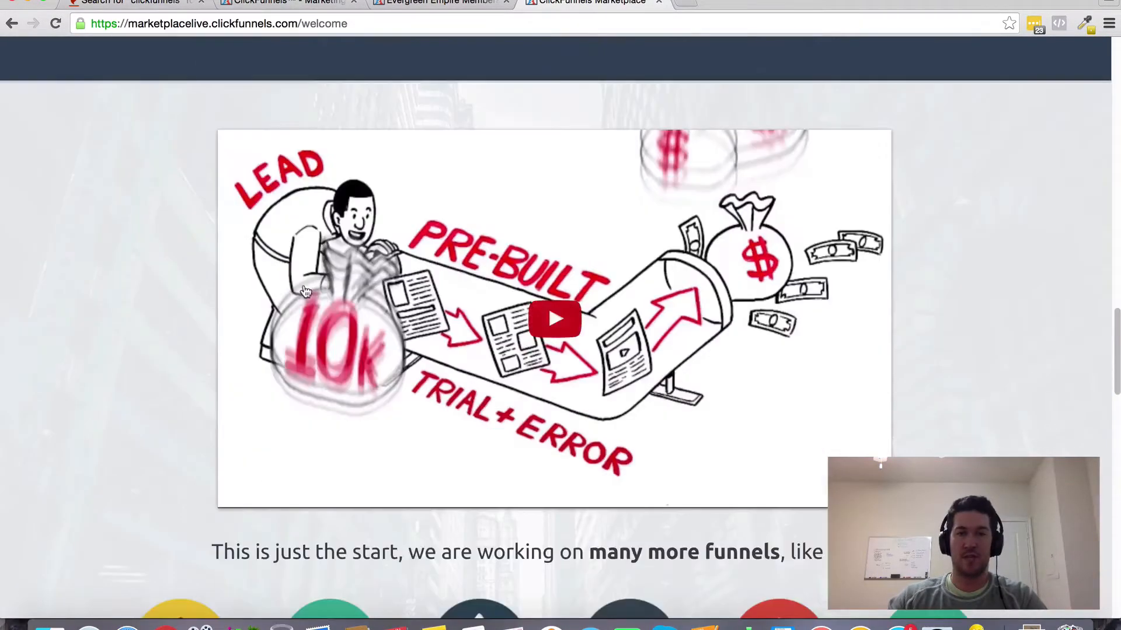
scroll(down, 3)
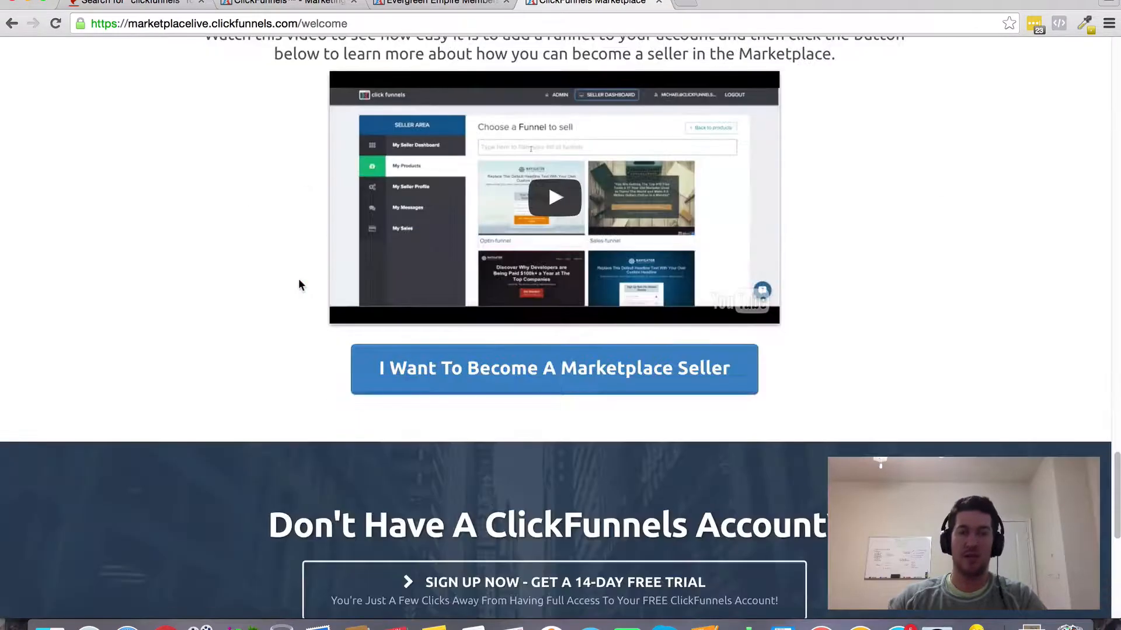
scroll(down, 3)
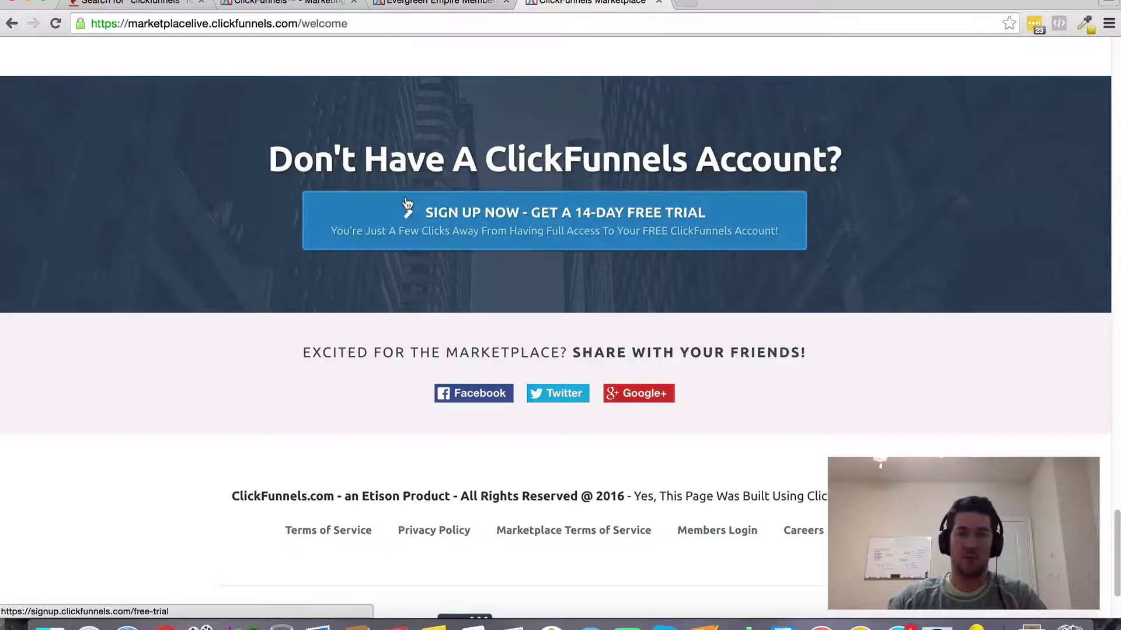
scroll(down, 3)
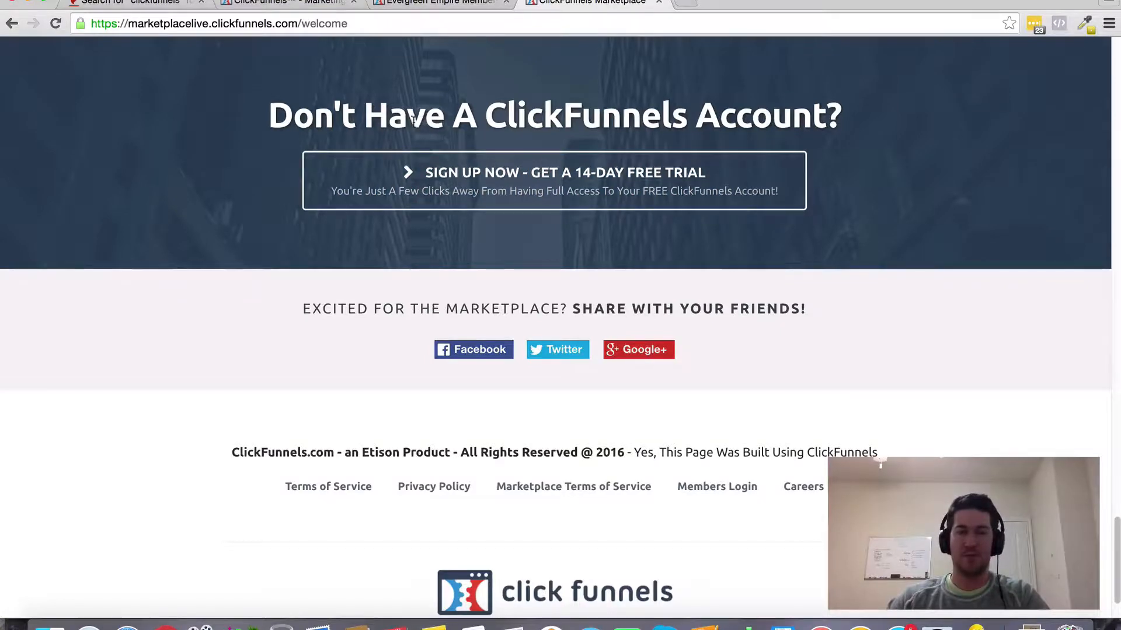
scroll(up, 3)
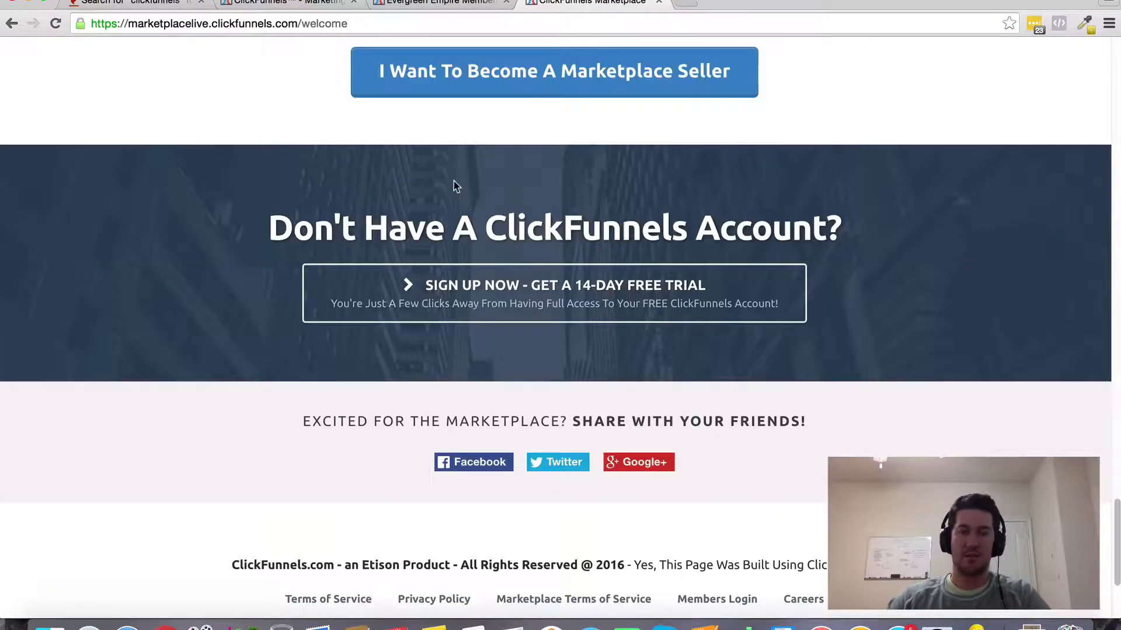
scroll(down, 3)
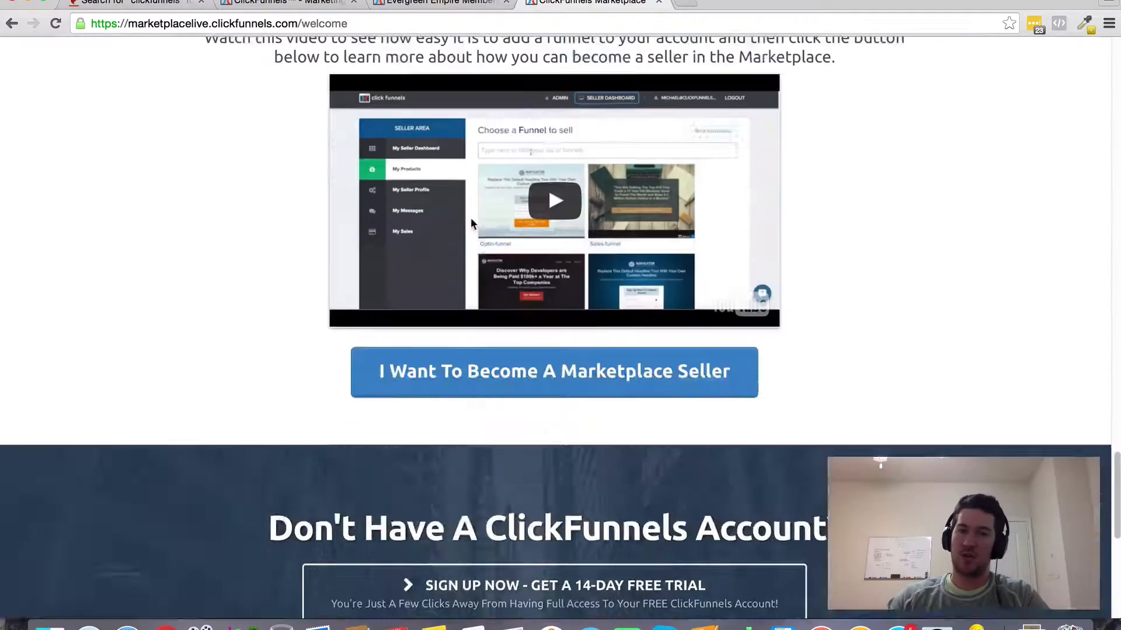
scroll(down, 3)
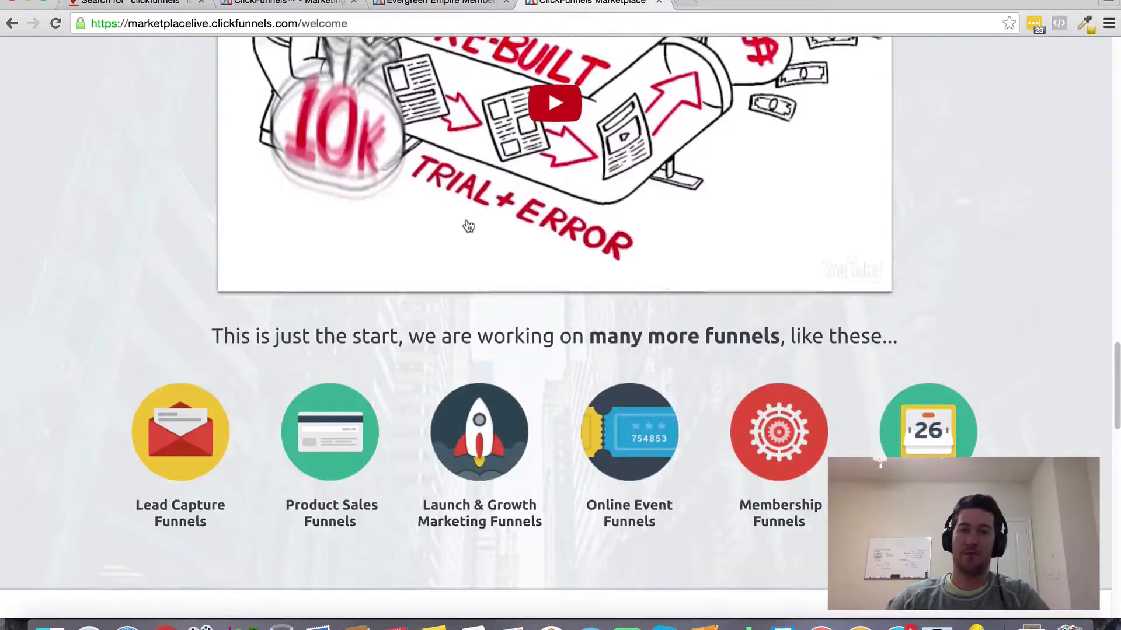
scroll(down, 3)
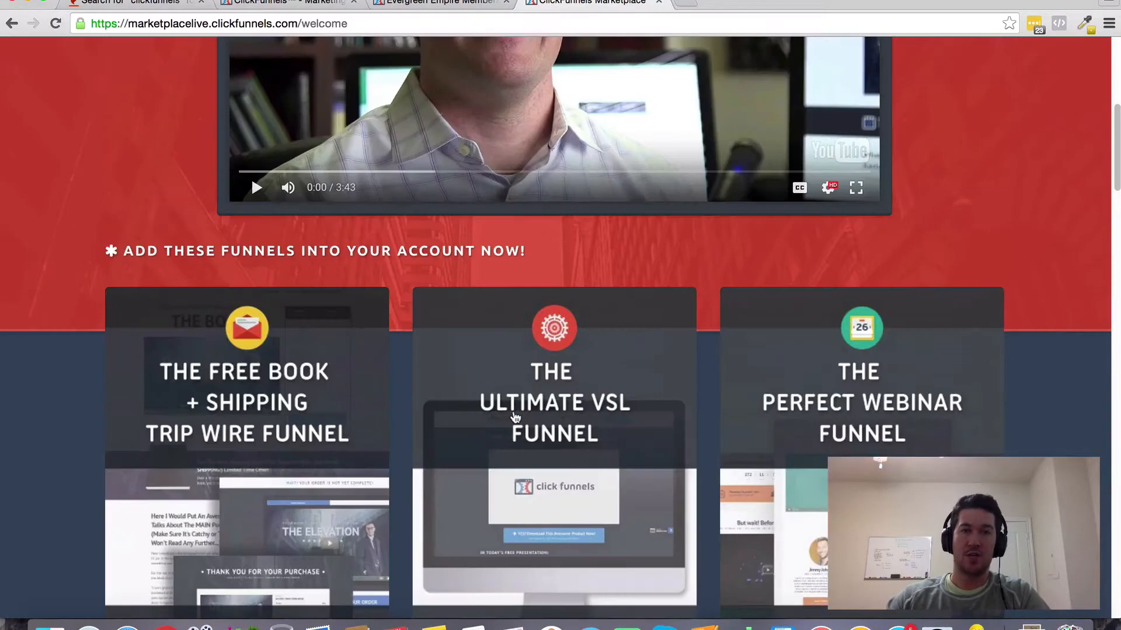
scroll(up, 3)
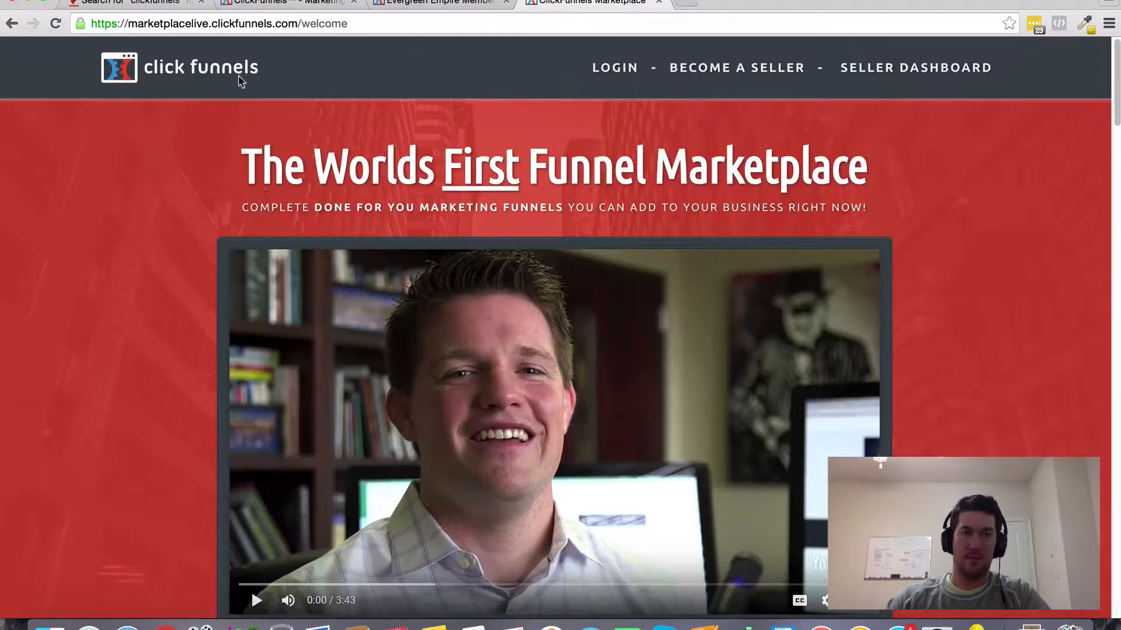
scroll(down, 3)
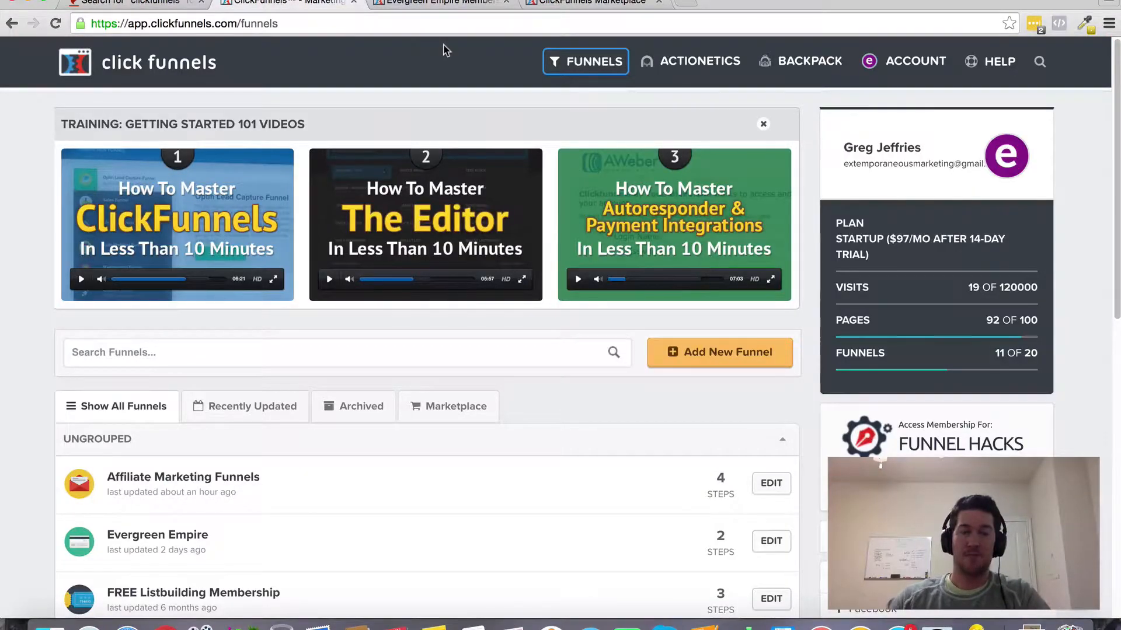
mouse_move(535, 84)
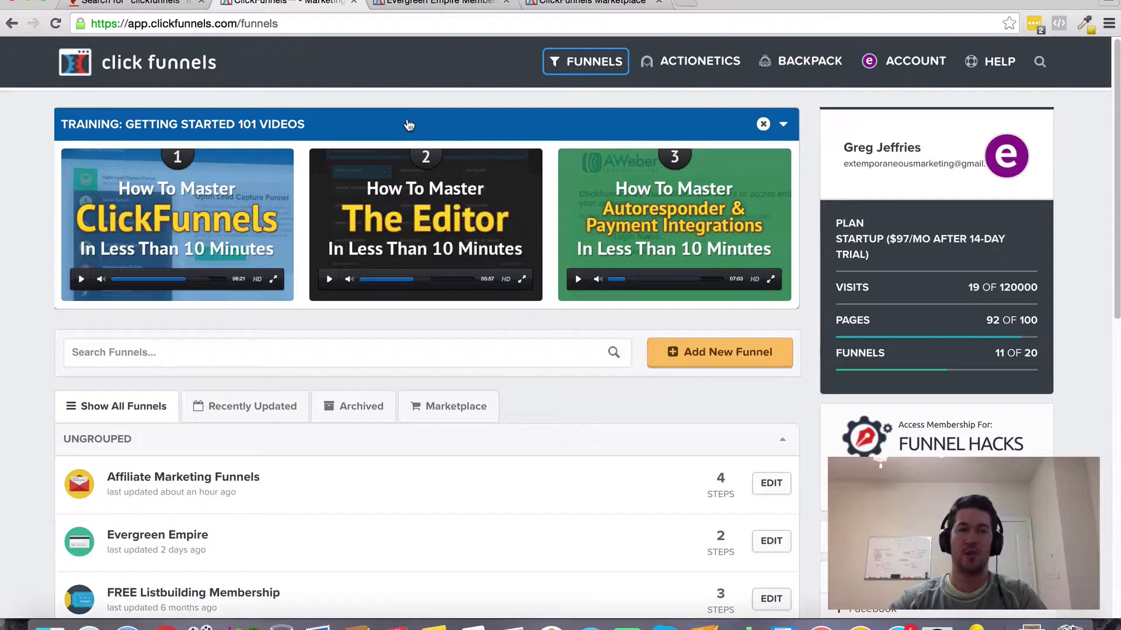
Switch to the Evergreen Empire Membership Area browser tab showing its course modules
scroll(down, 3)
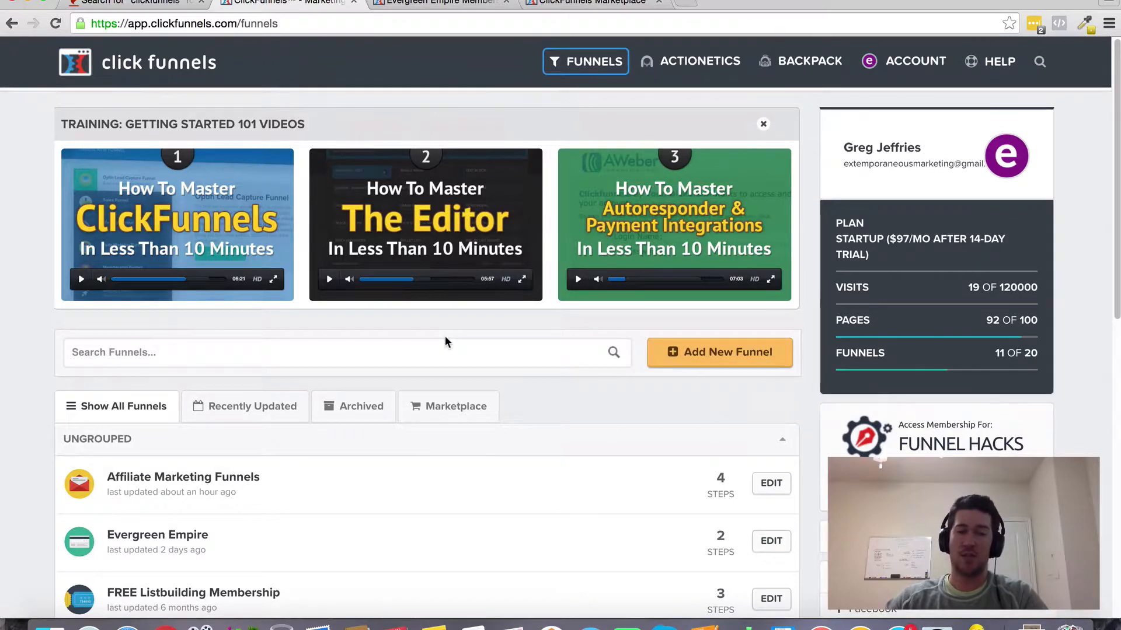
mouse_move(442, 326)
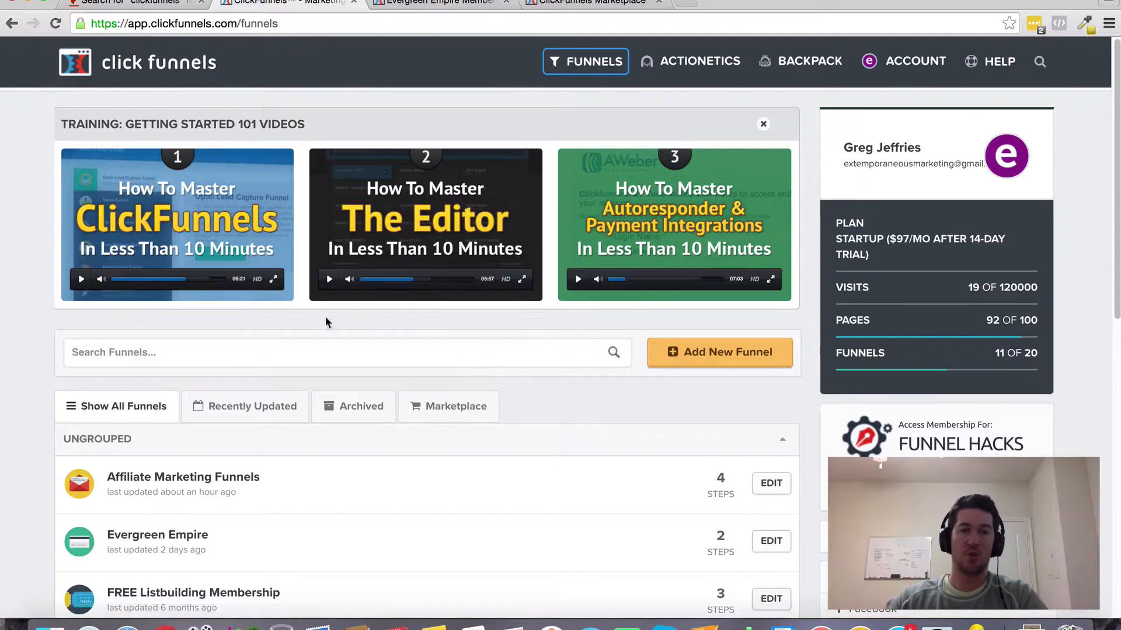
scroll(down, 3)
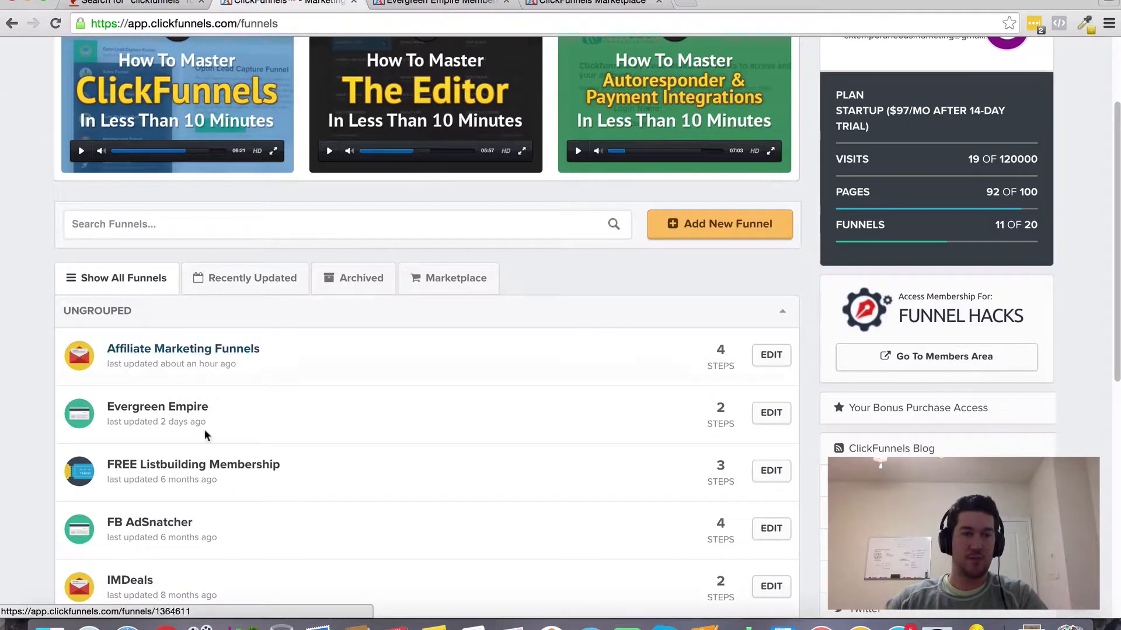
mouse_move(353, 278)
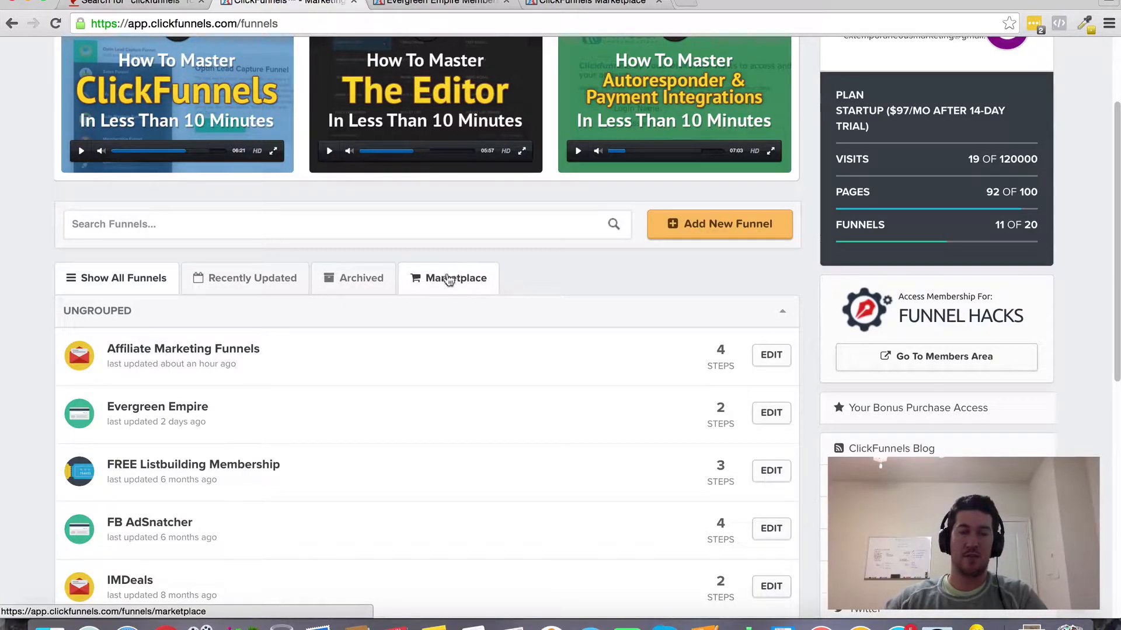
mouse_move(445, 286)
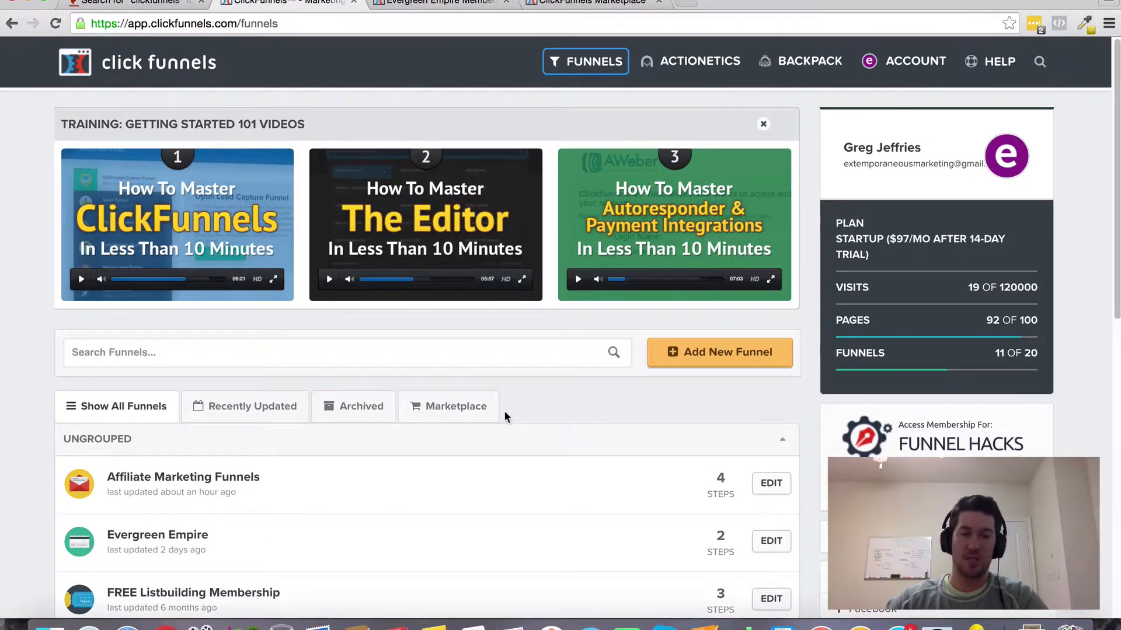
mouse_move(450, 429)
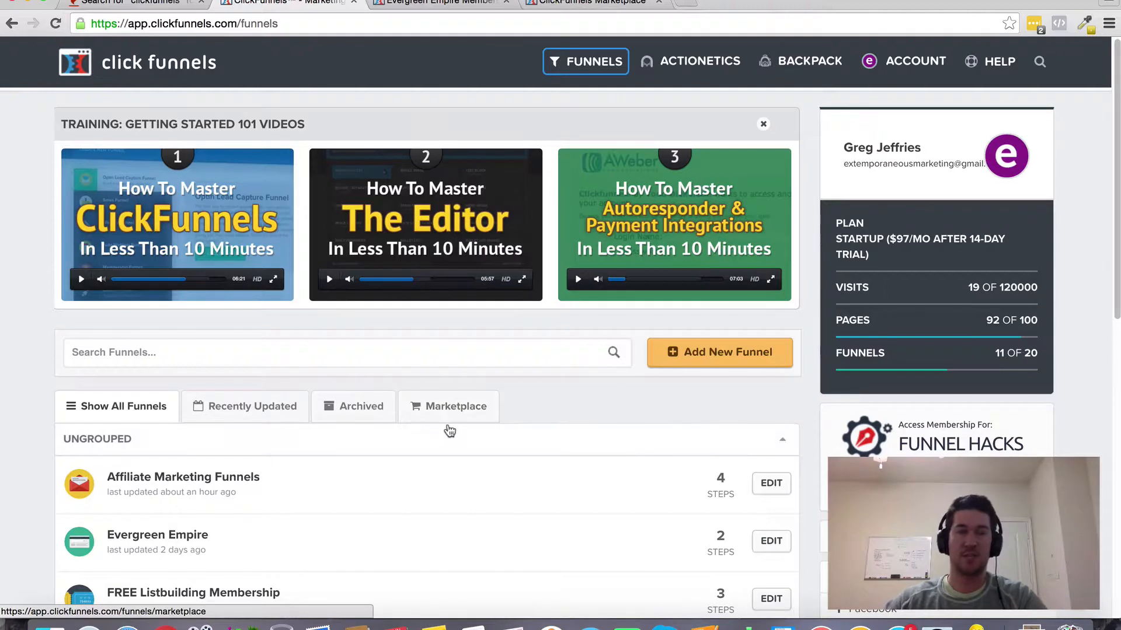
mouse_move(483, 415)
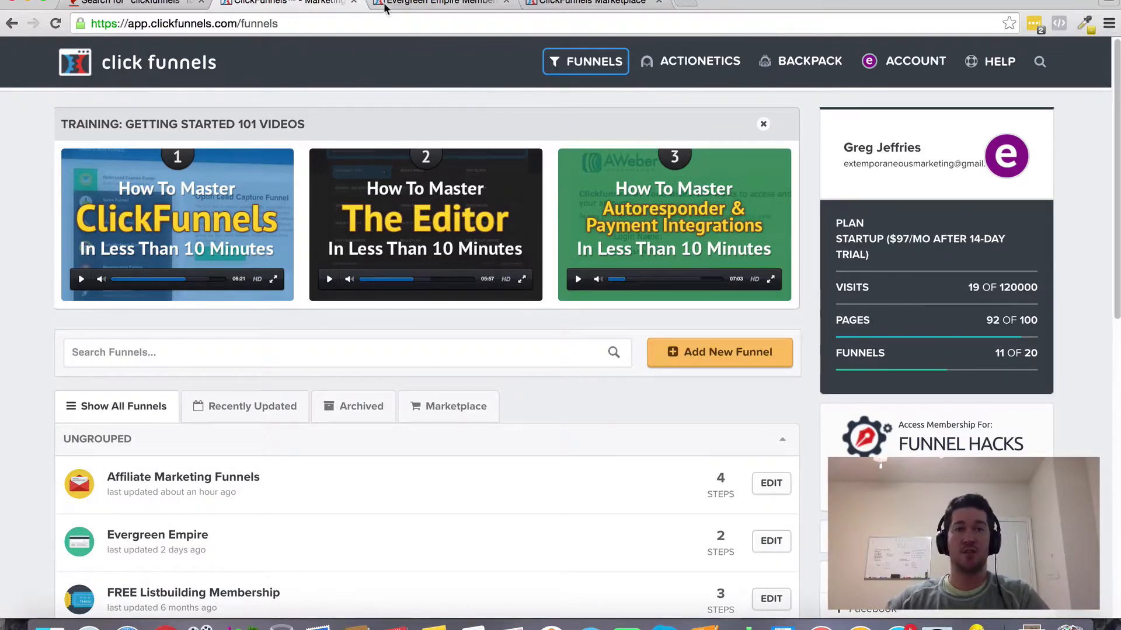
mouse_move(440, 2)
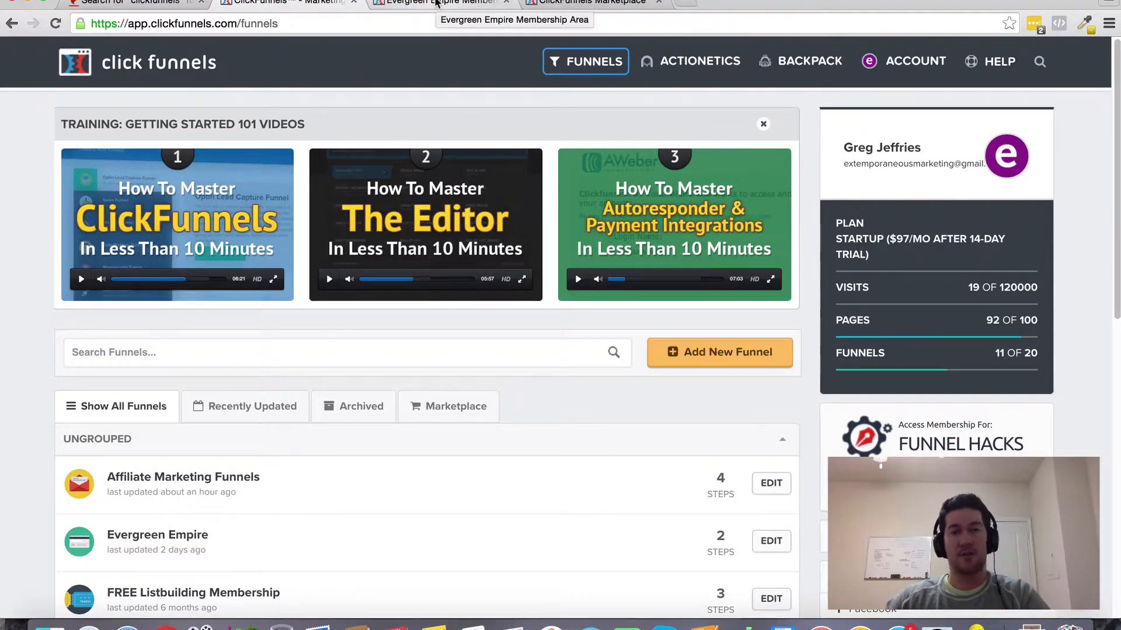
click(436, 2)
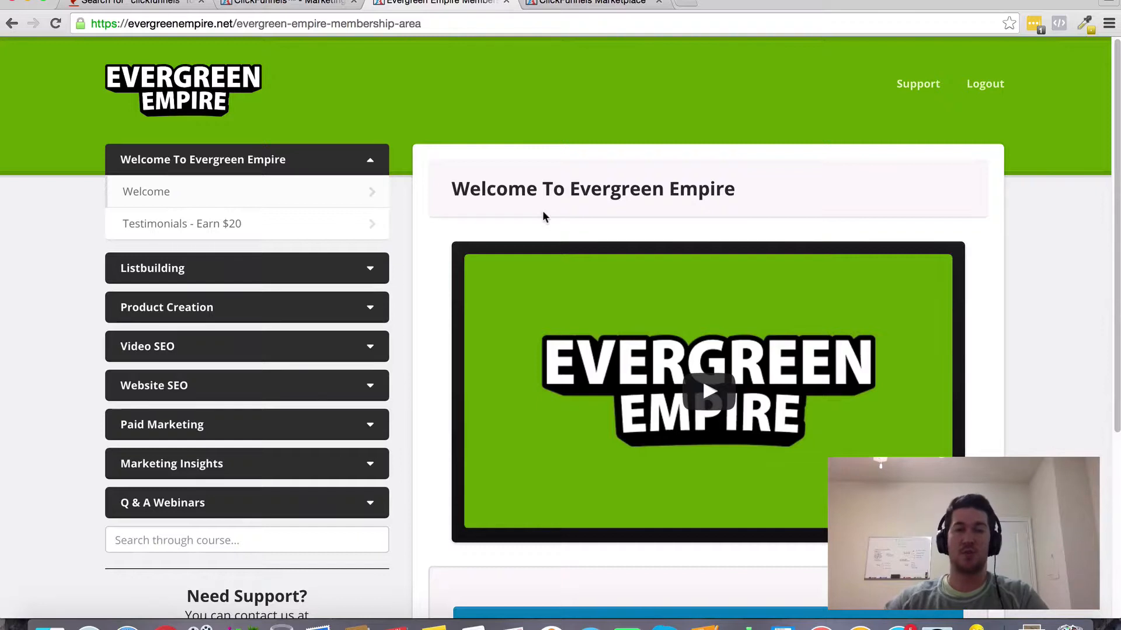